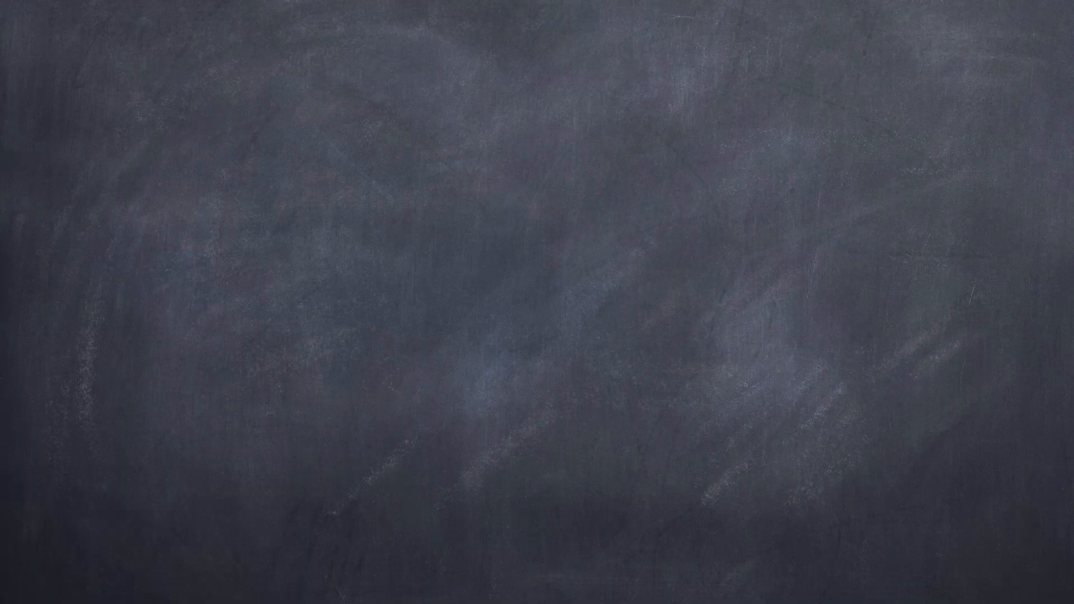
{"action": "type", "text": "E"}
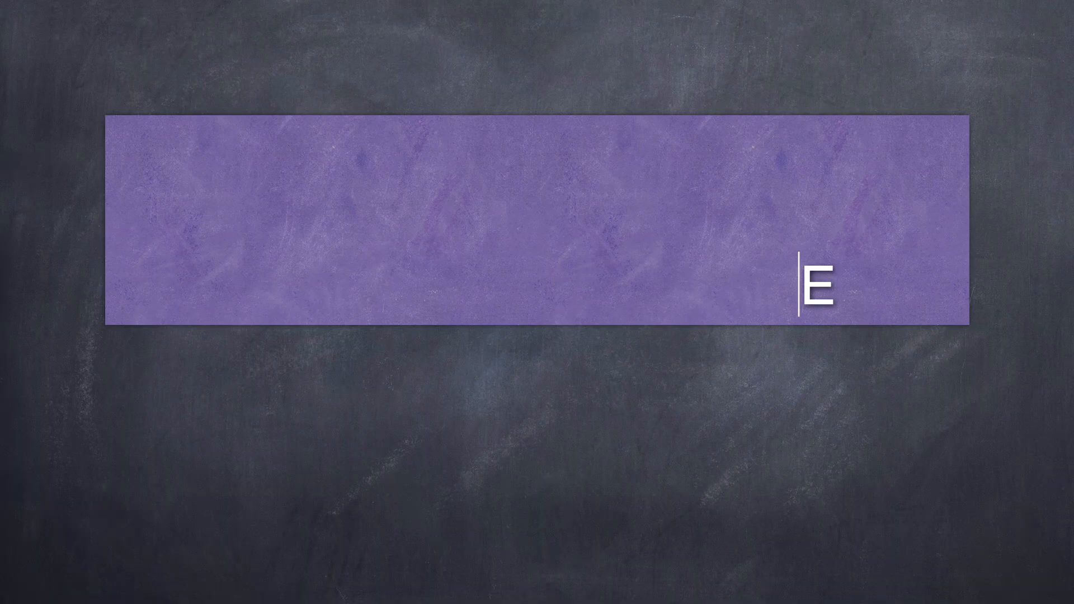
{"action": "type", "text": "AS FOR YOUTUBE"}
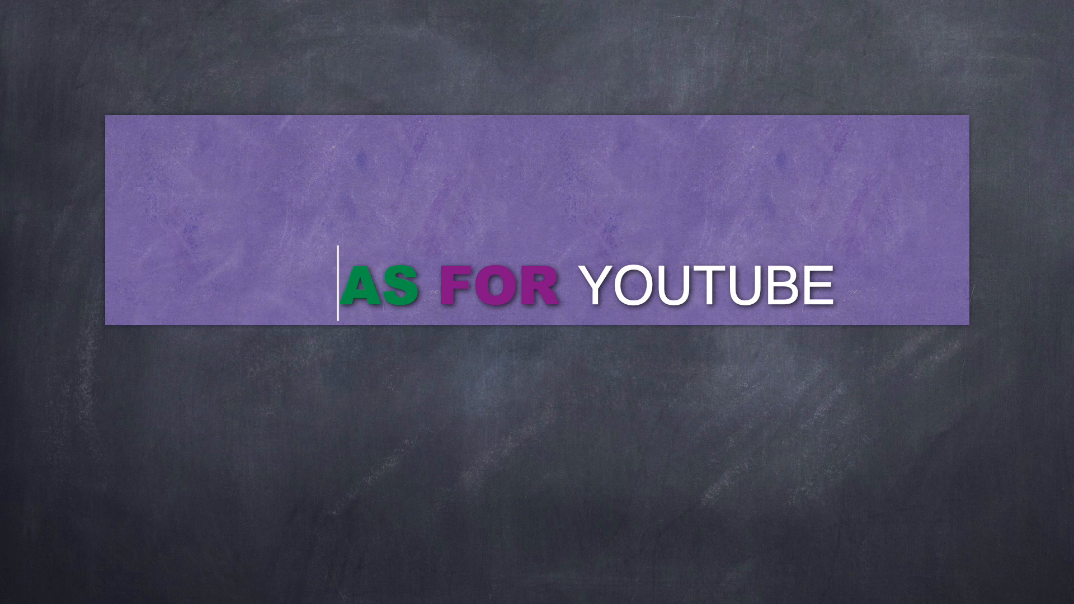